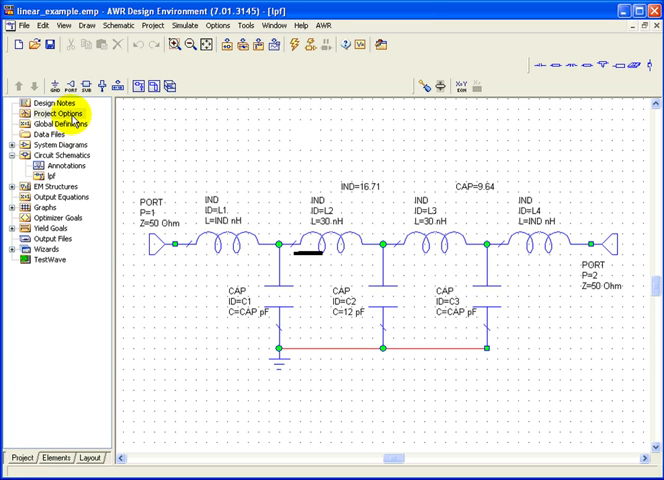
In Project Options, set the frequency sweep to Start 1, Stop 5, Step 0.1 GHz
double_click(58, 116)
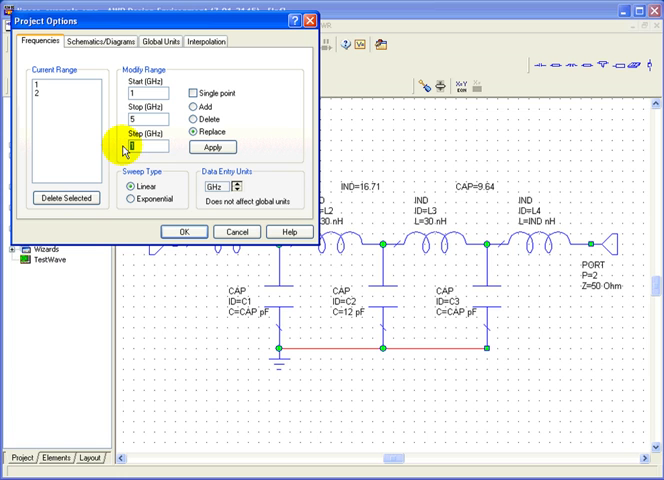
text(0.1)
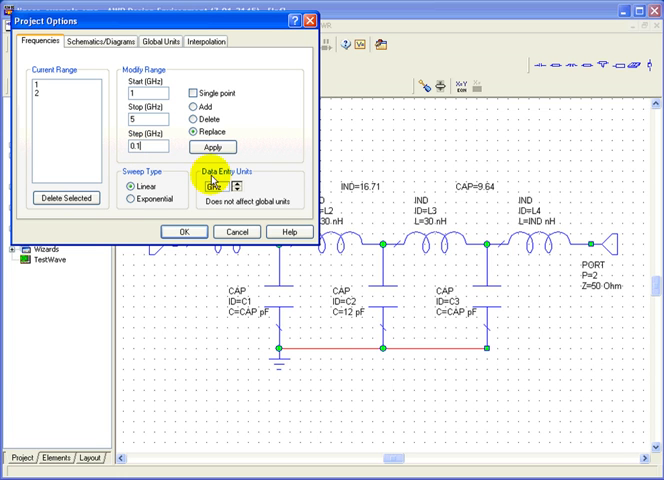
click(211, 147)
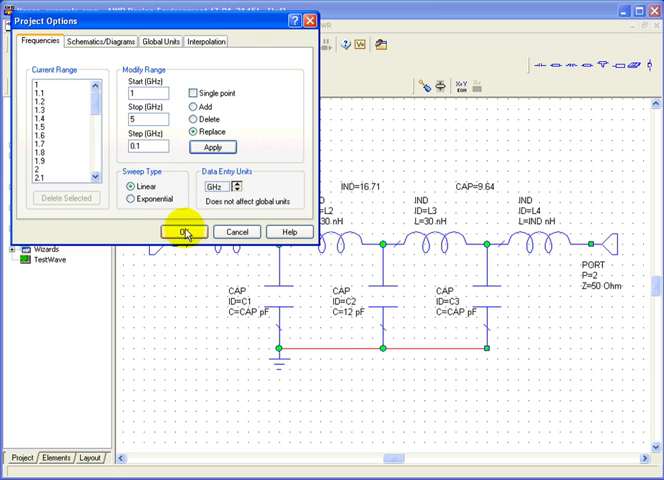
click(181, 231)
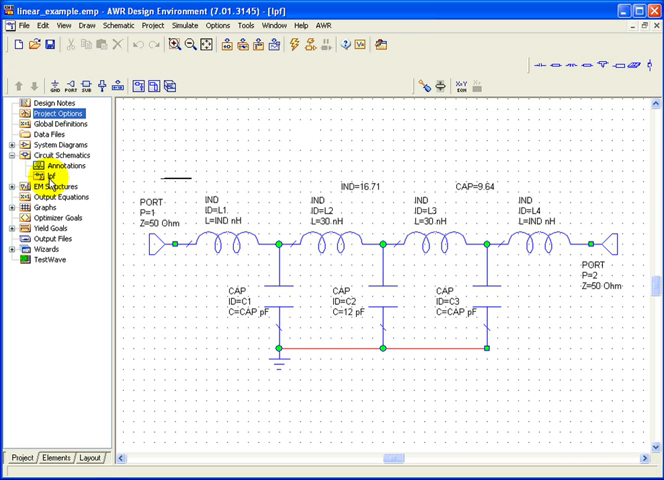
Open the context menu for the lpf schematic under Circuit Schematics
right_click(48, 171)
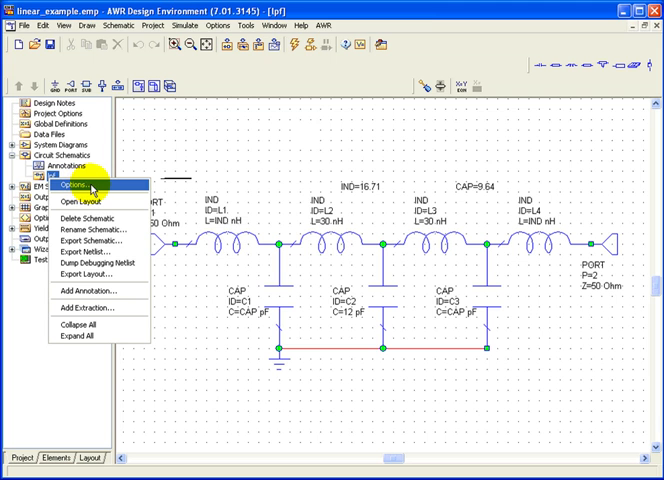
In the lpf schematic Options, apply a 1–2 GHz sweep in 0.1 GHz steps
click(74, 187)
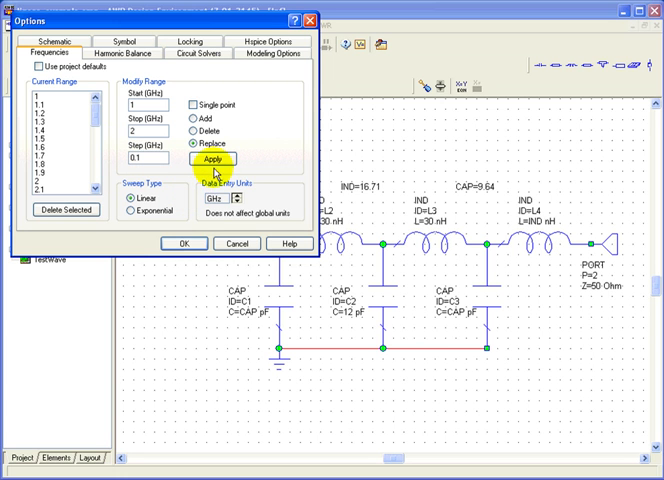
click(210, 159)
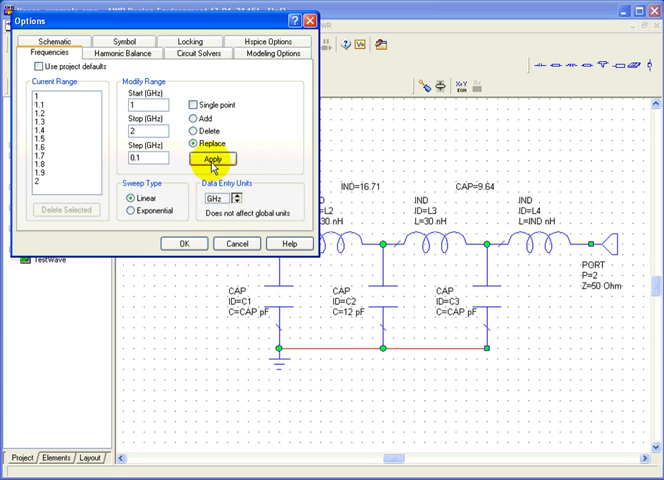